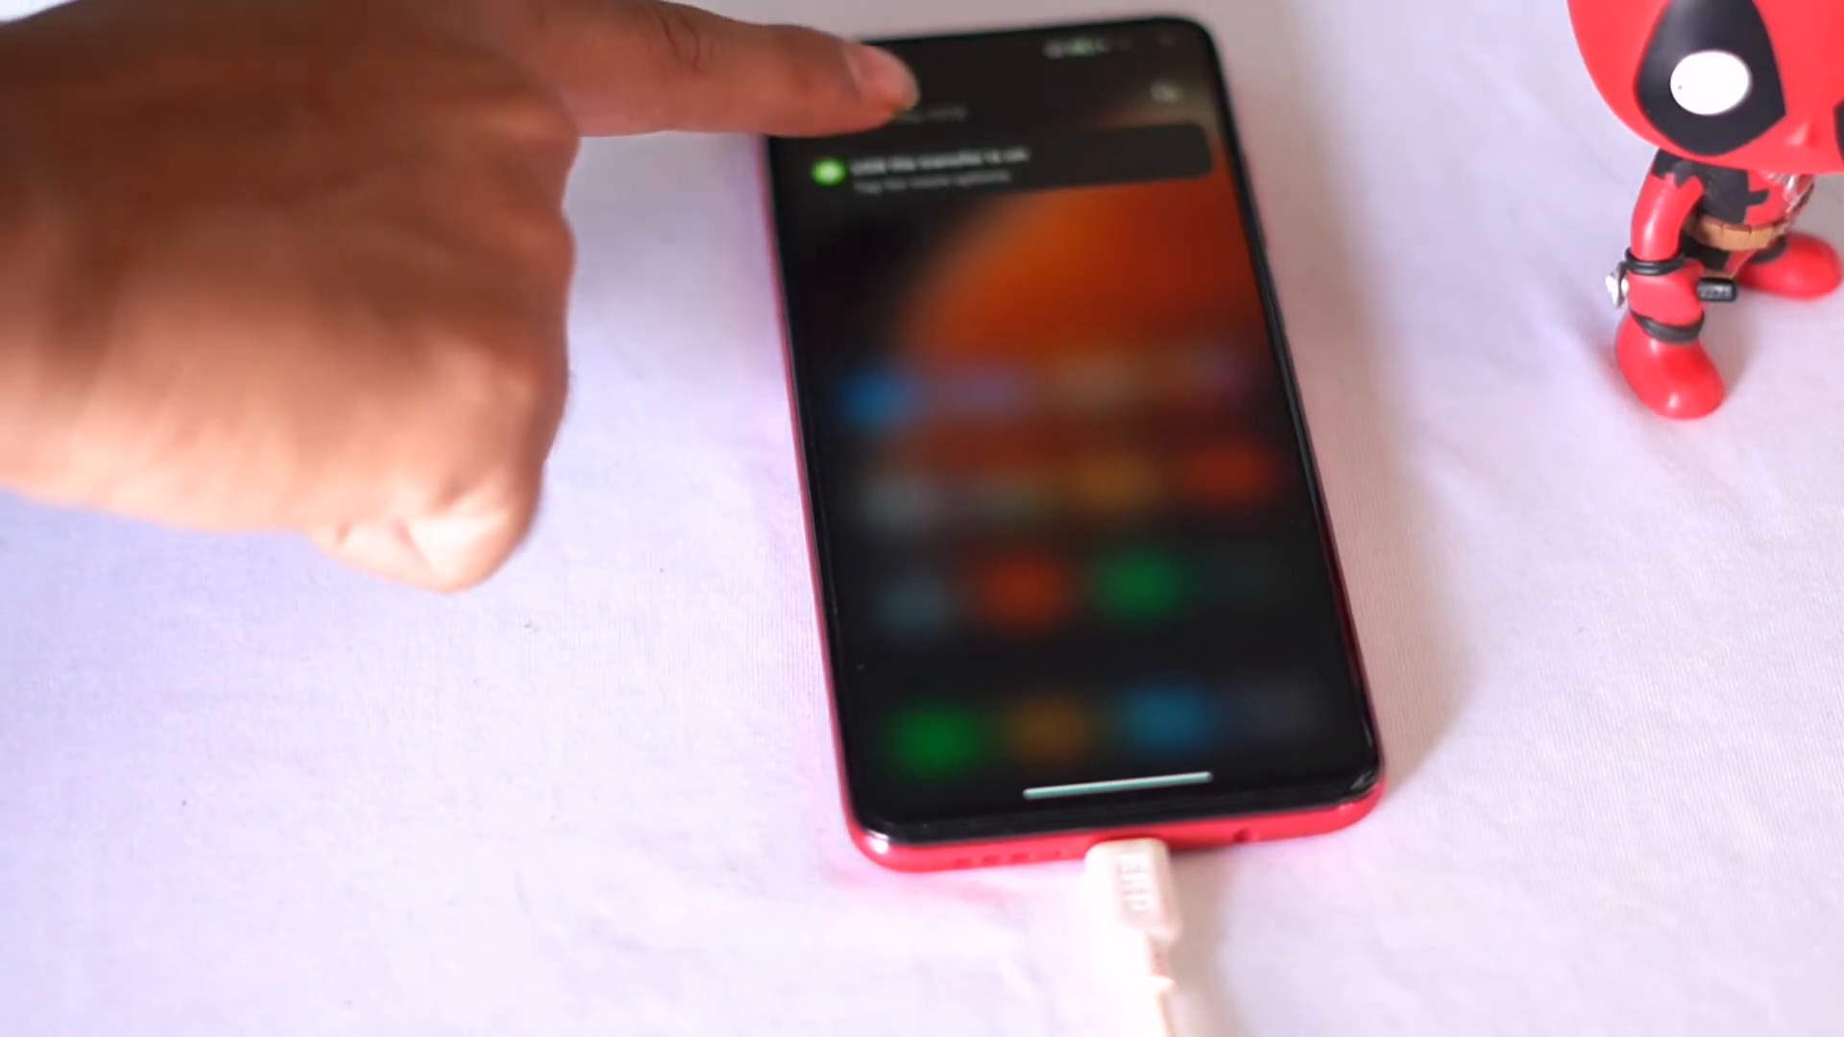
Enable USB file transfer from the phone's notification so the PC can browse its storage.
click(999, 153)
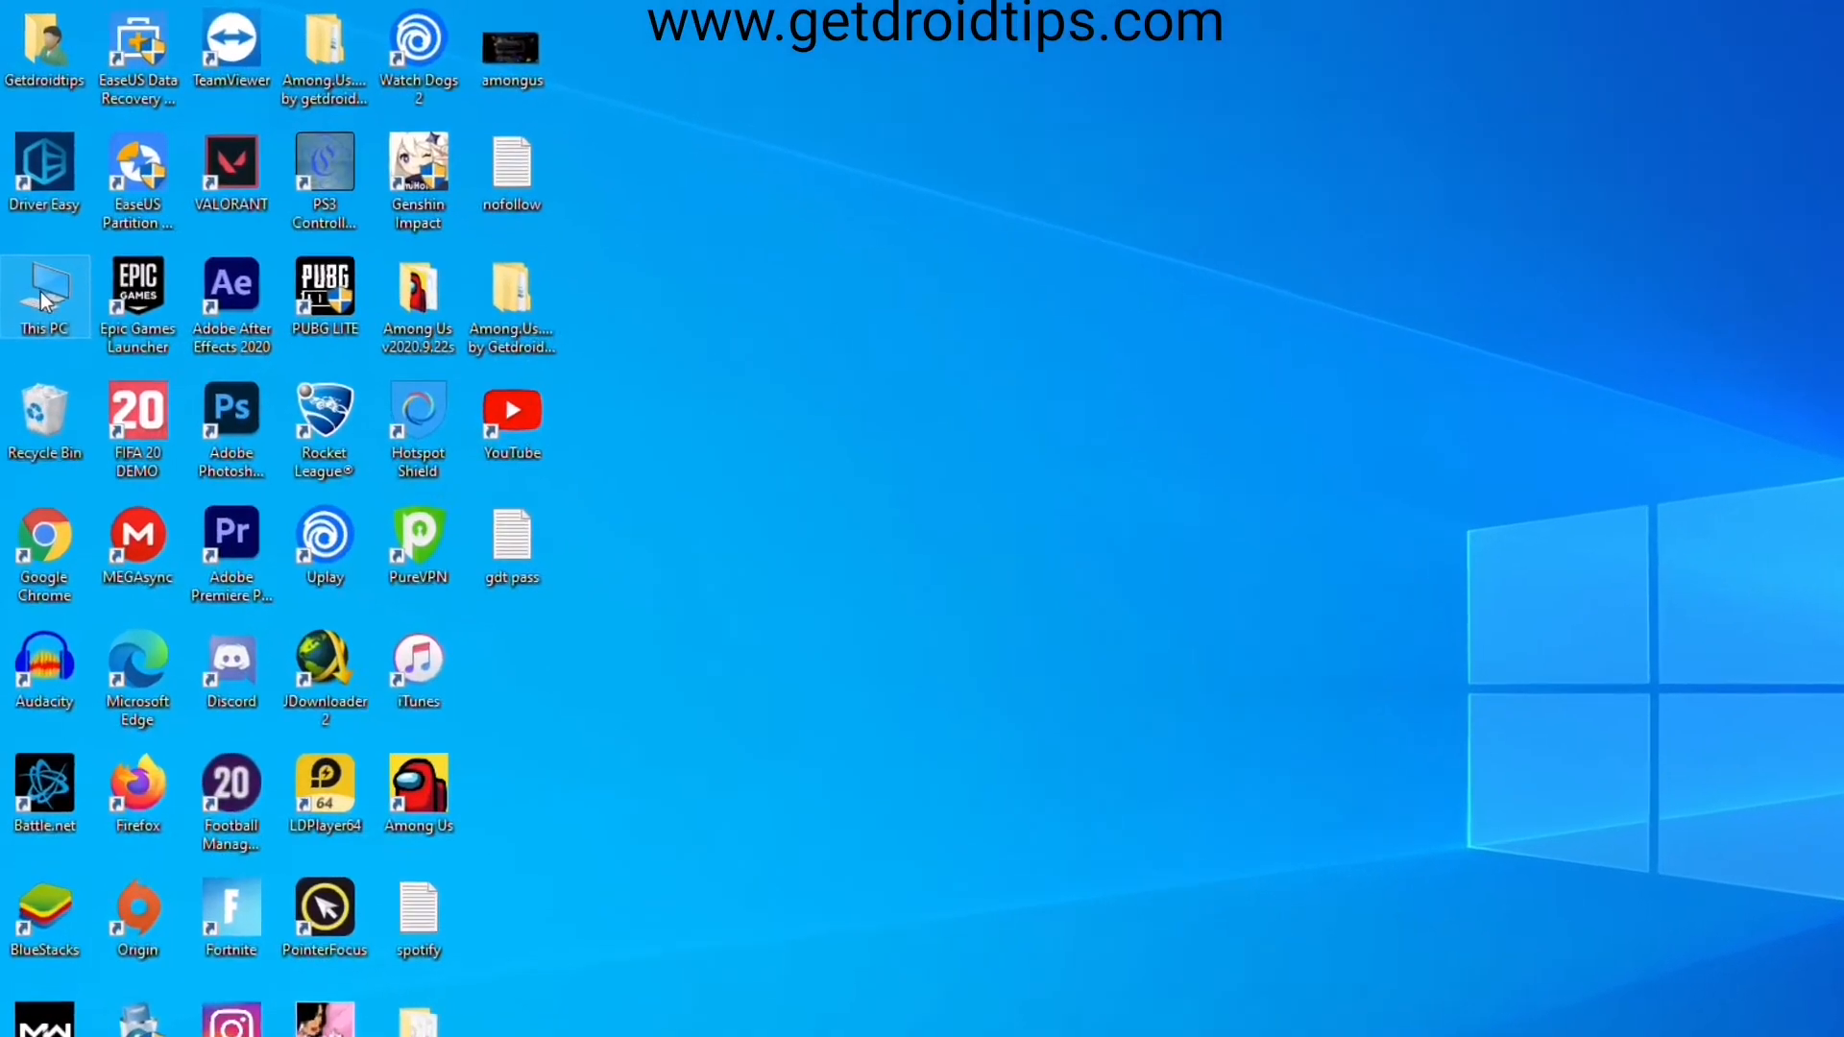
Browse from This PC into the Redmi K30's internal shared storage and pick out the Video folder.
double_click(44, 298)
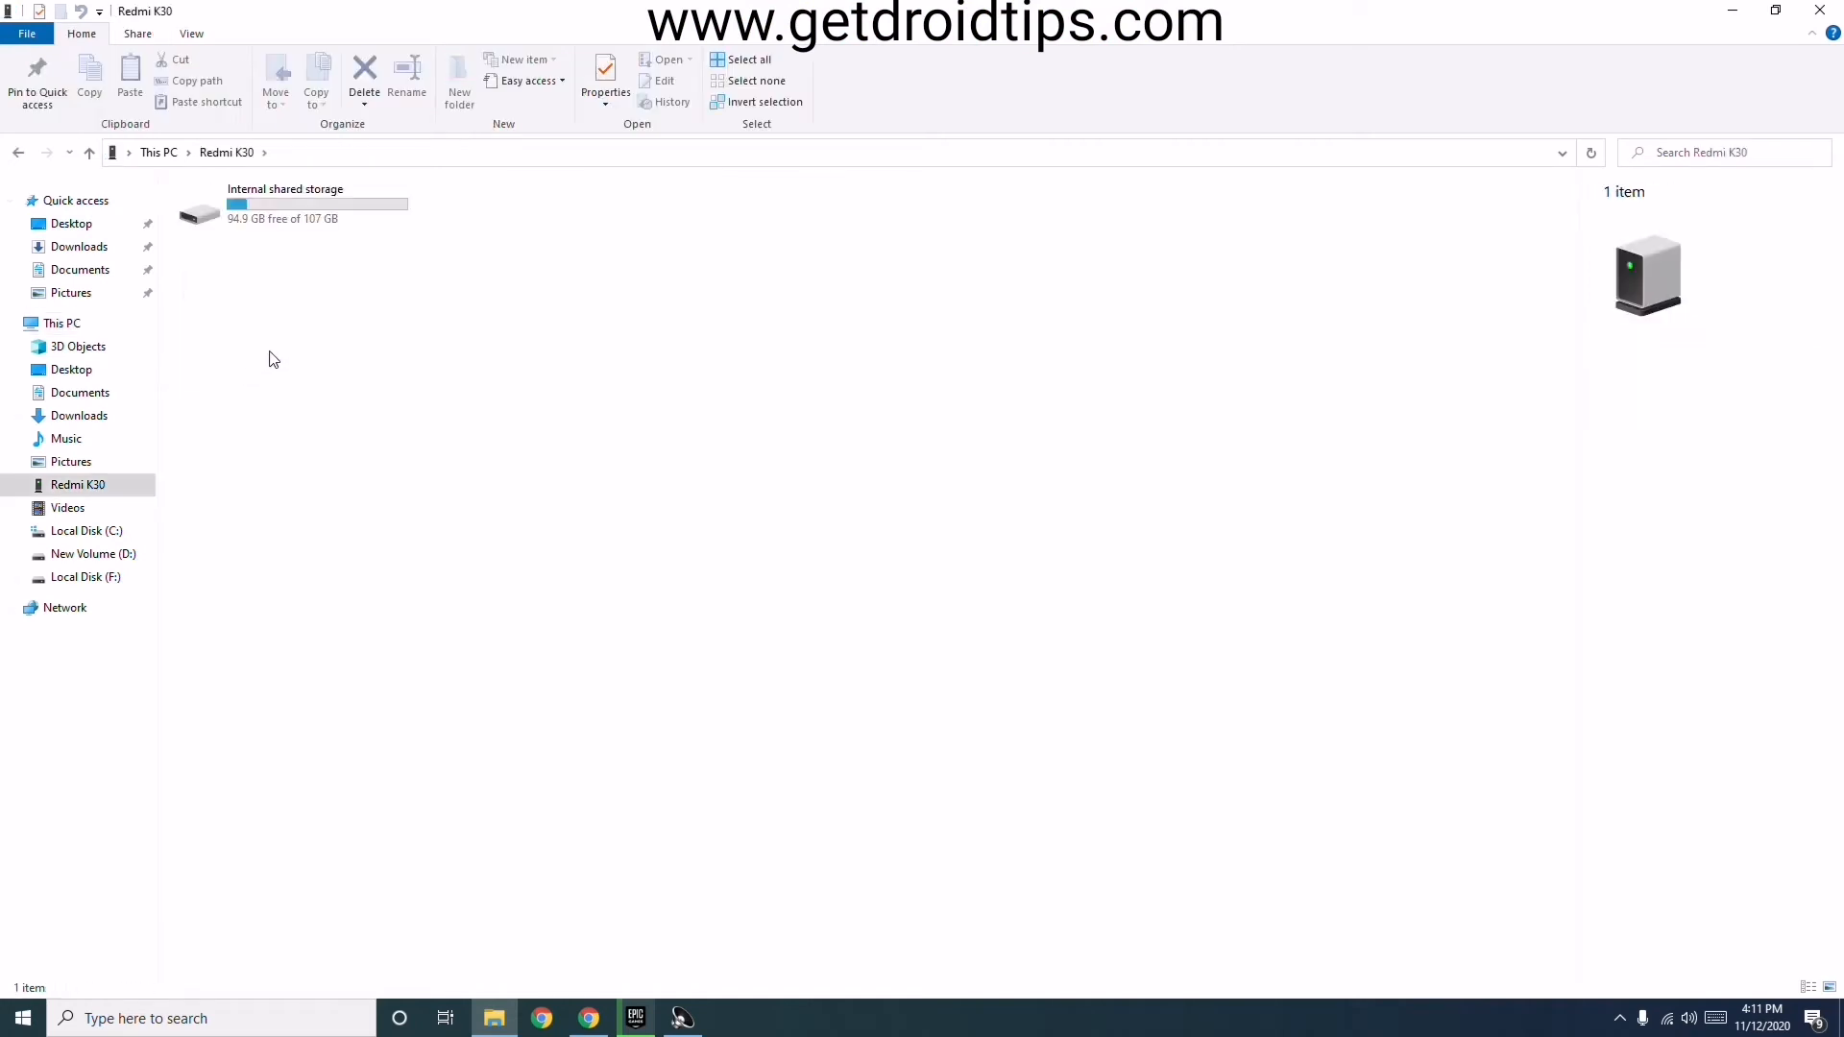
double_click(197, 209)
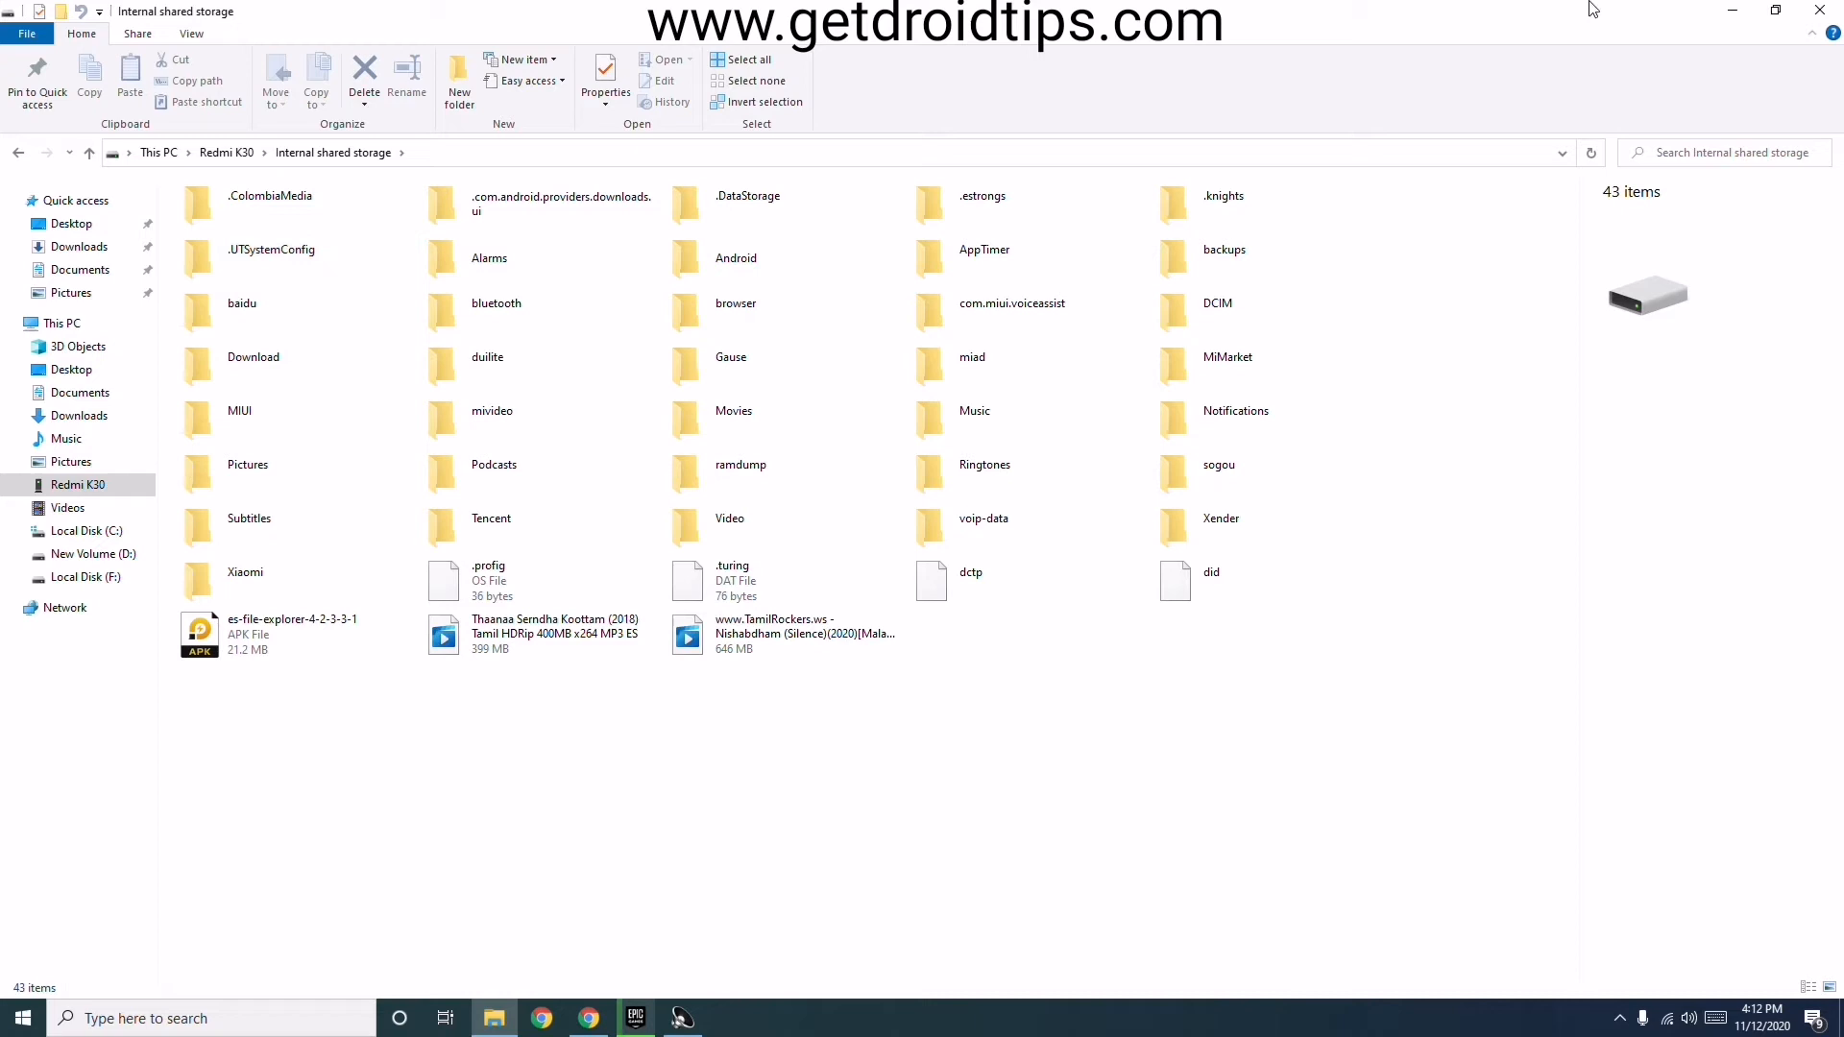
mouse_move(1225, 509)
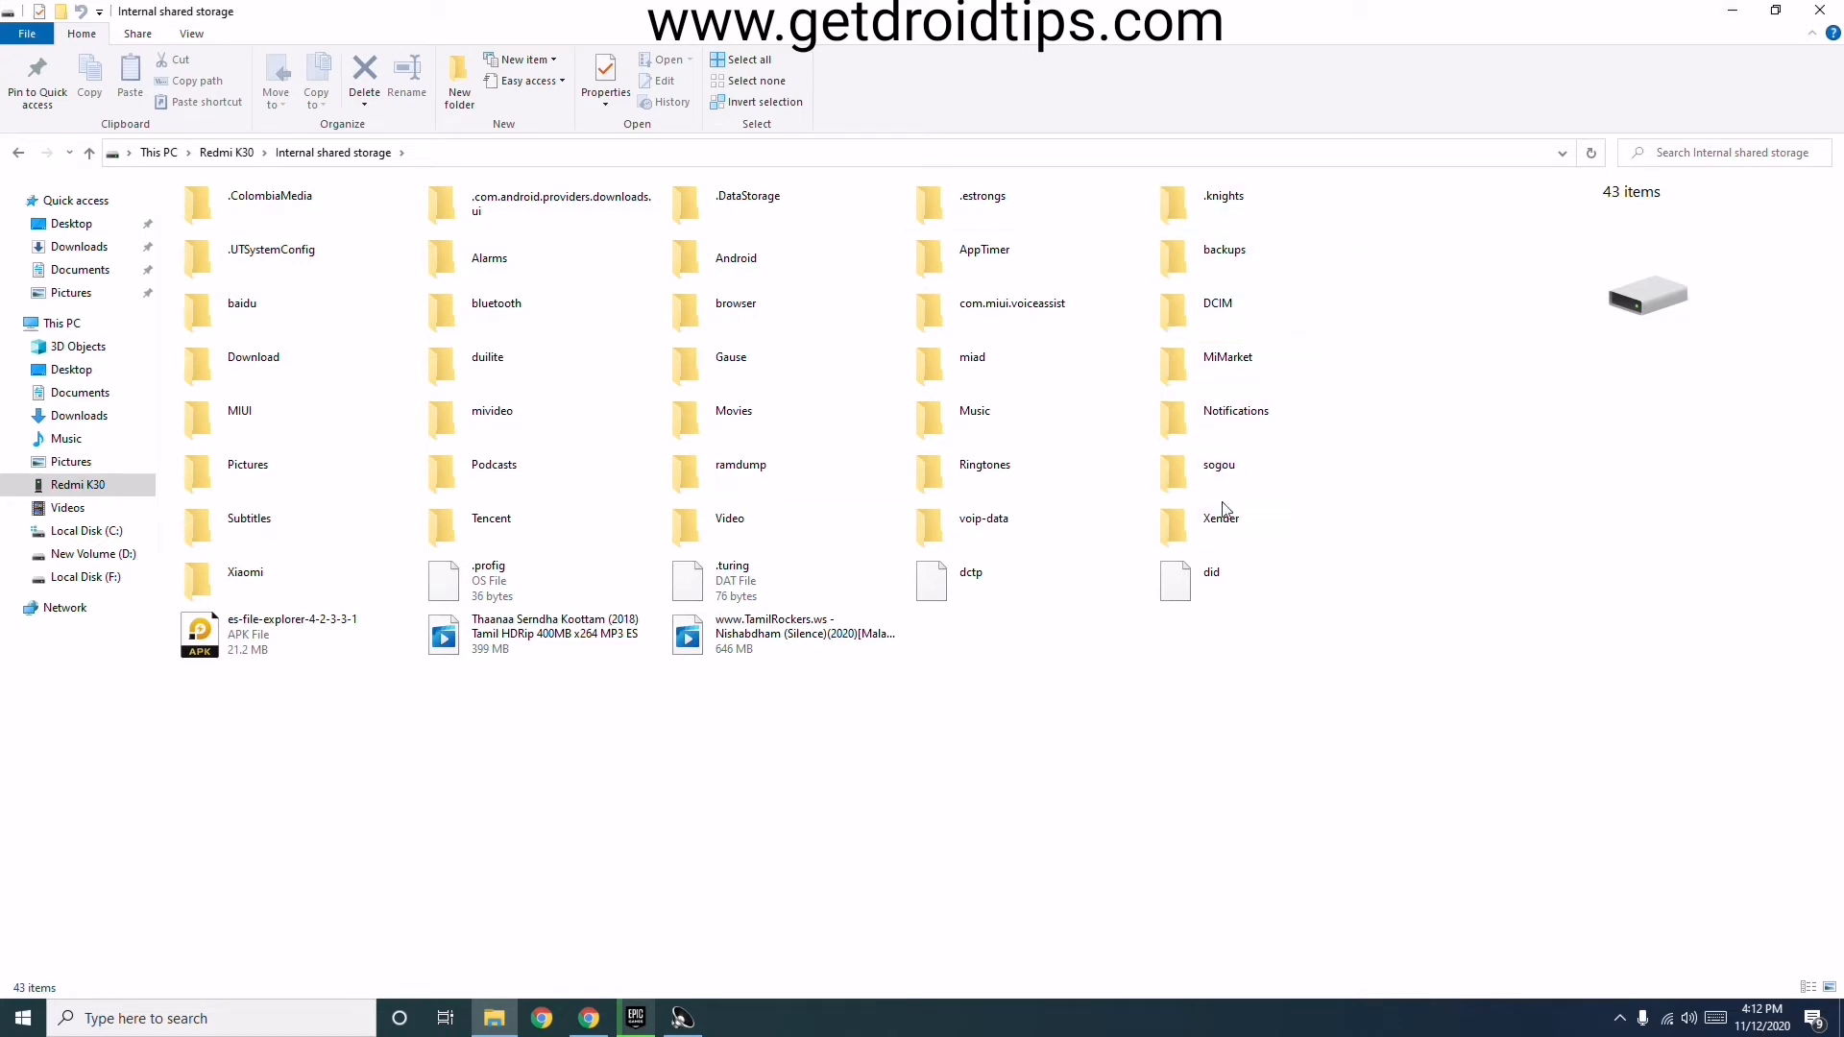
click(730, 518)
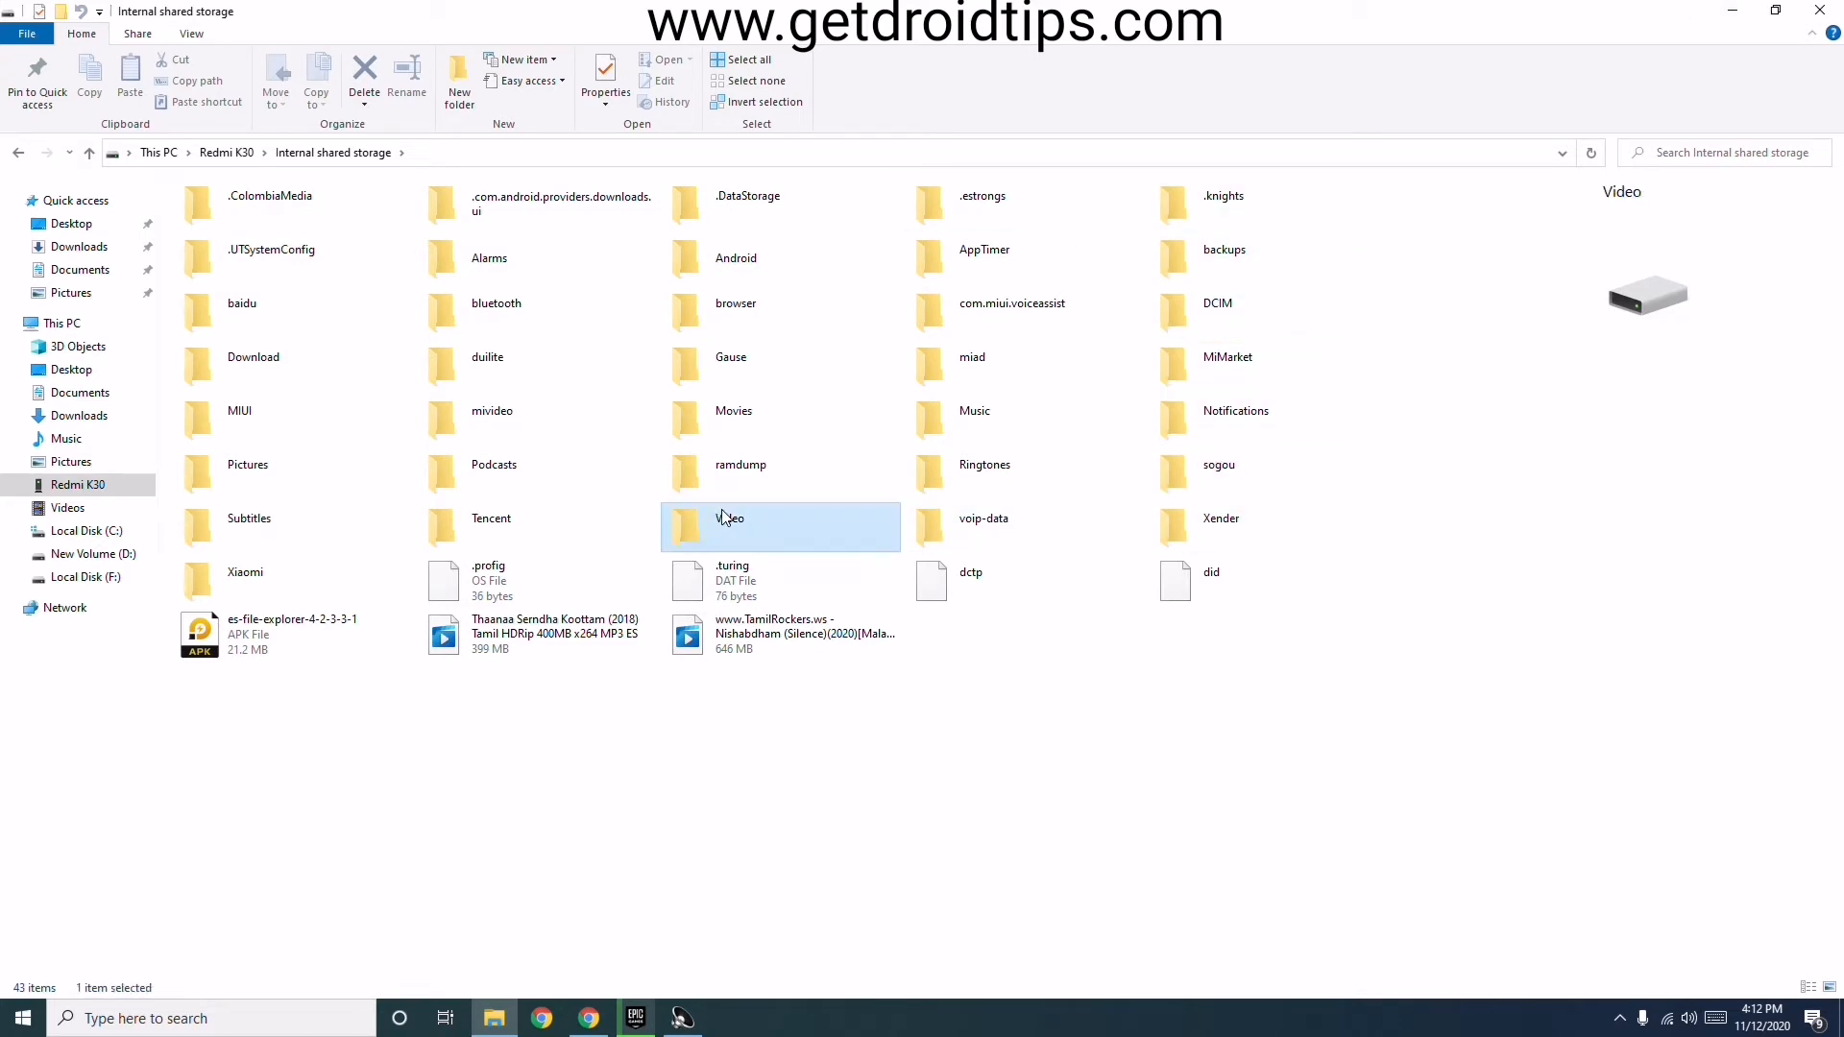
Enter the phone's Video folder, which holds four video files.
double_click(780, 527)
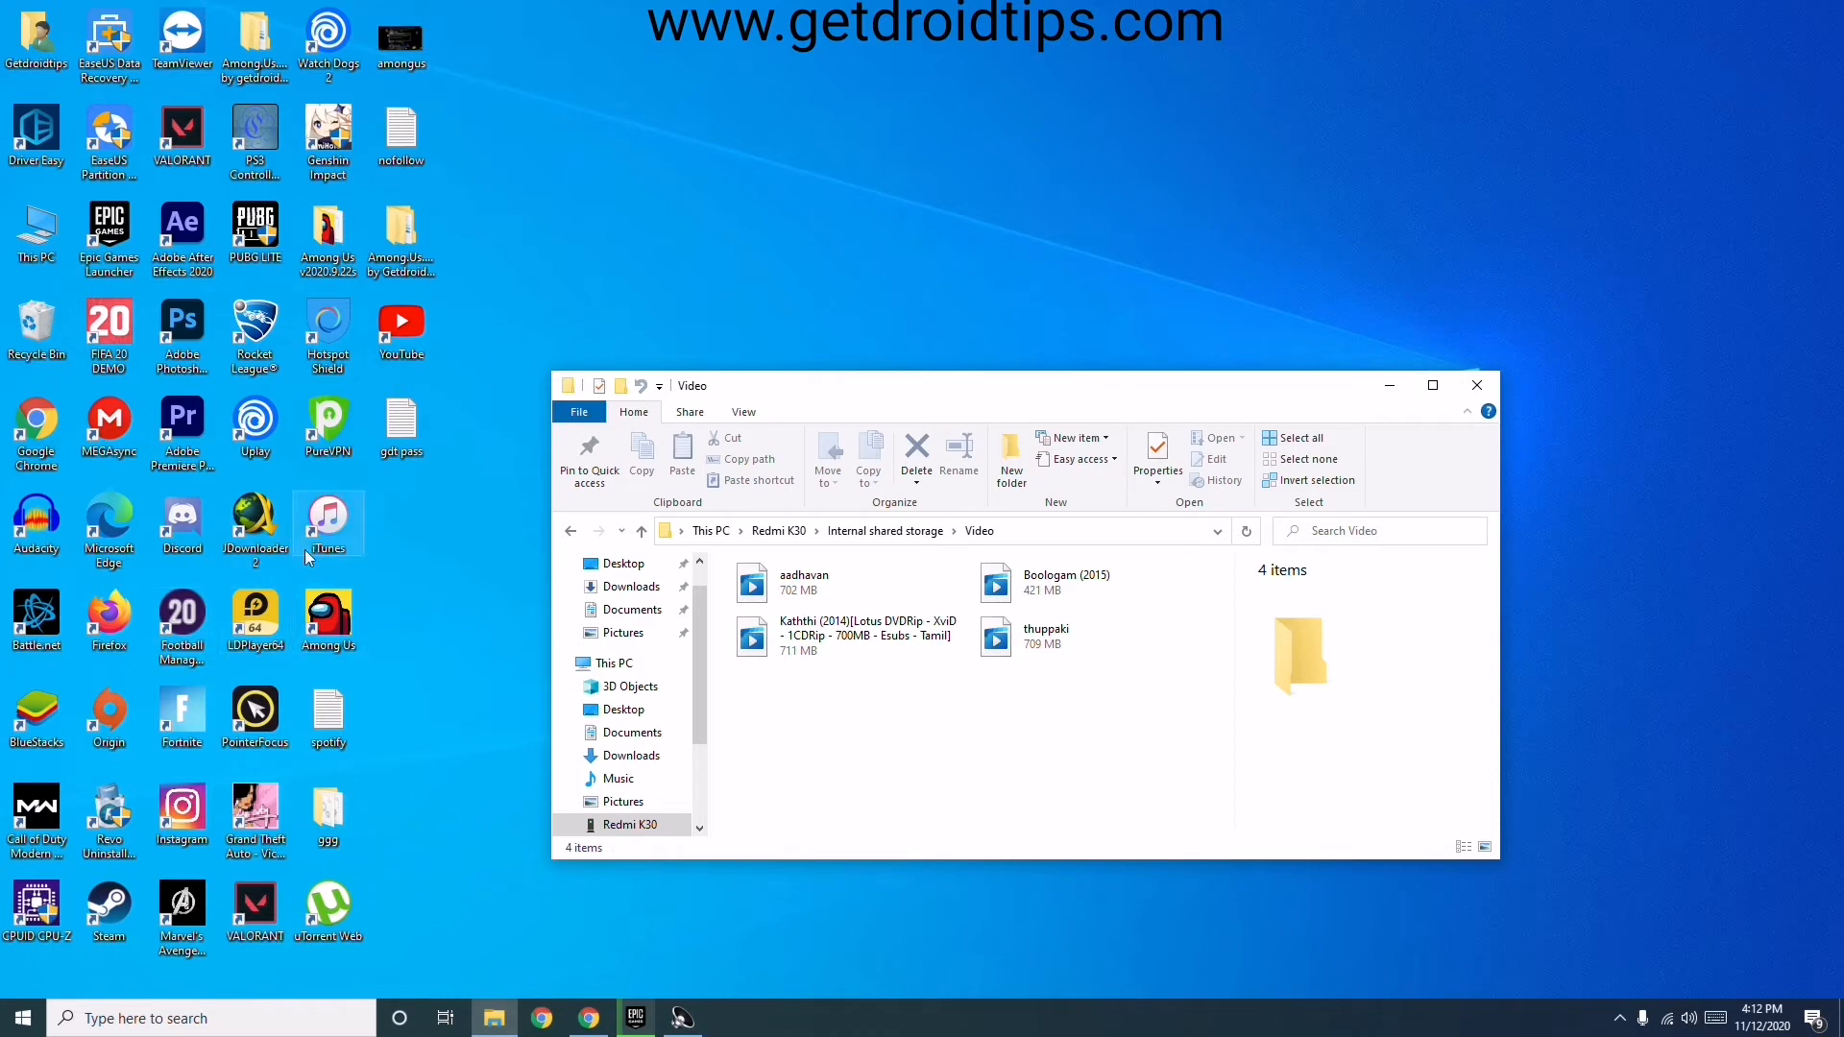
mouse_move(339, 570)
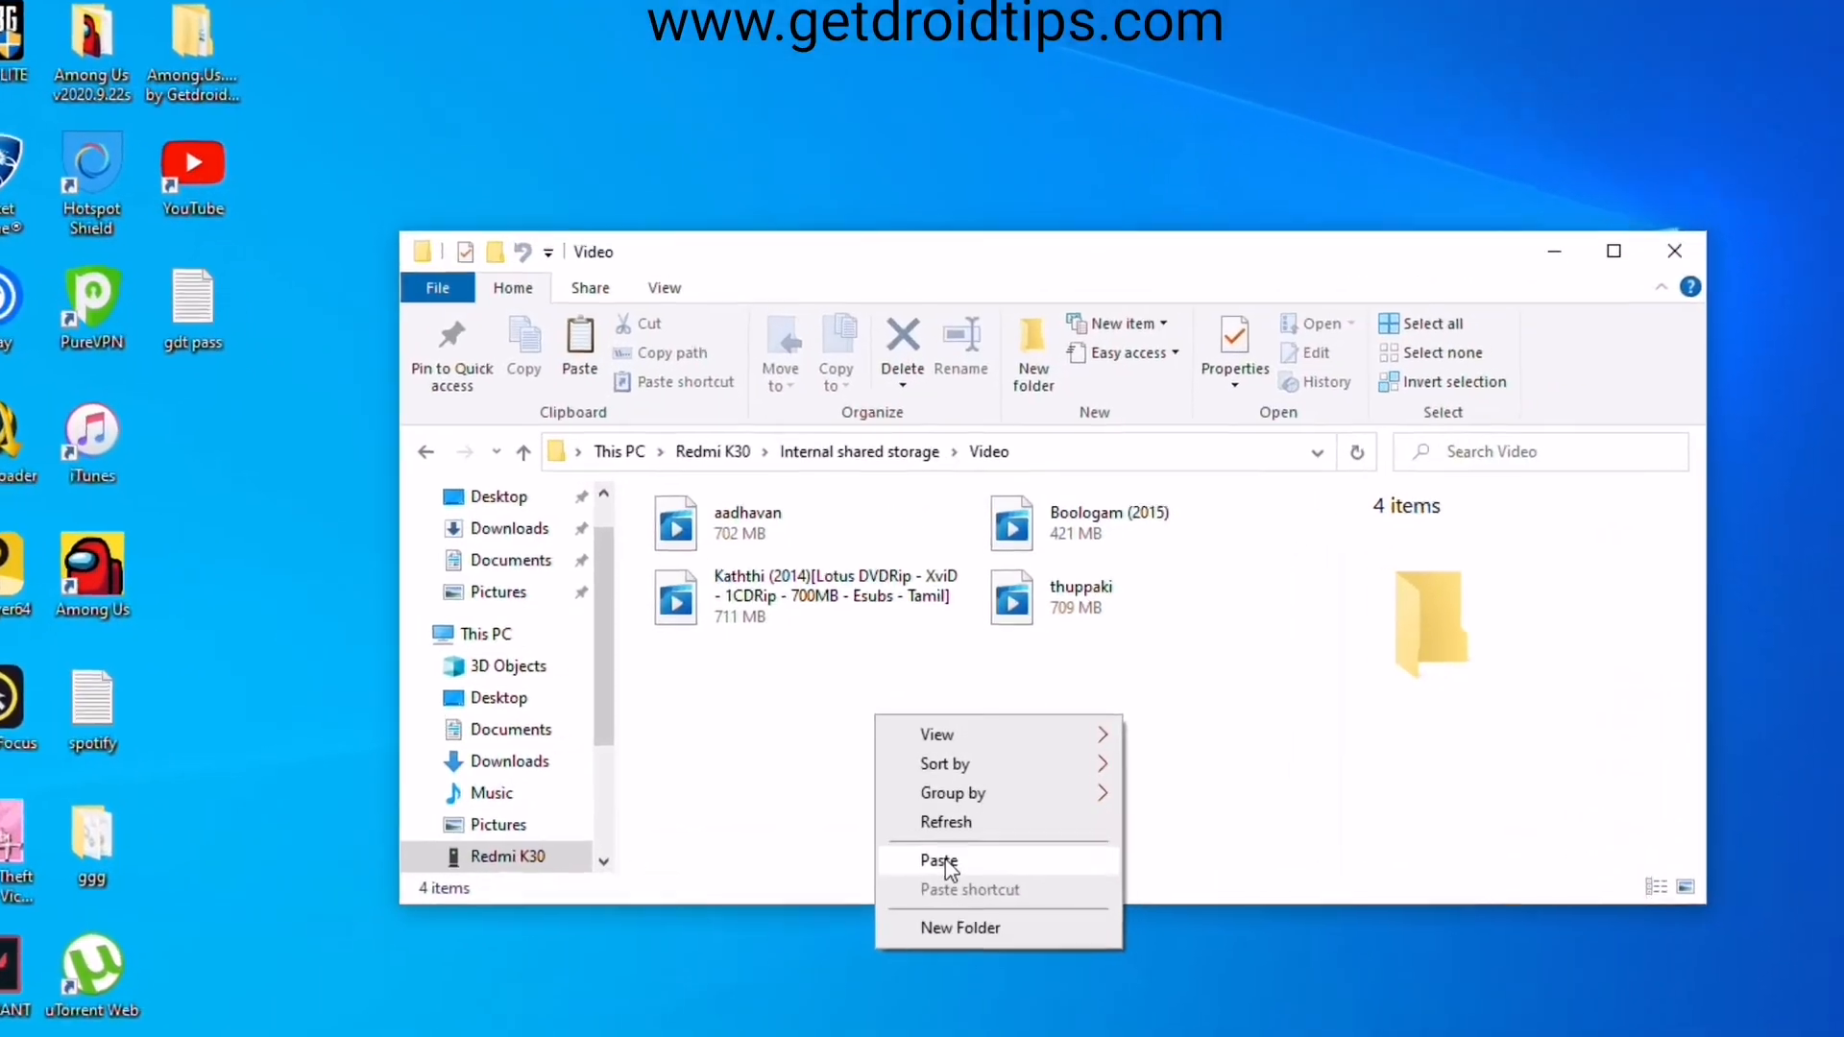
Paste the Among.Us.v2020.10.22s by GetdroidTips folder into Video and select it.
click(939, 860)
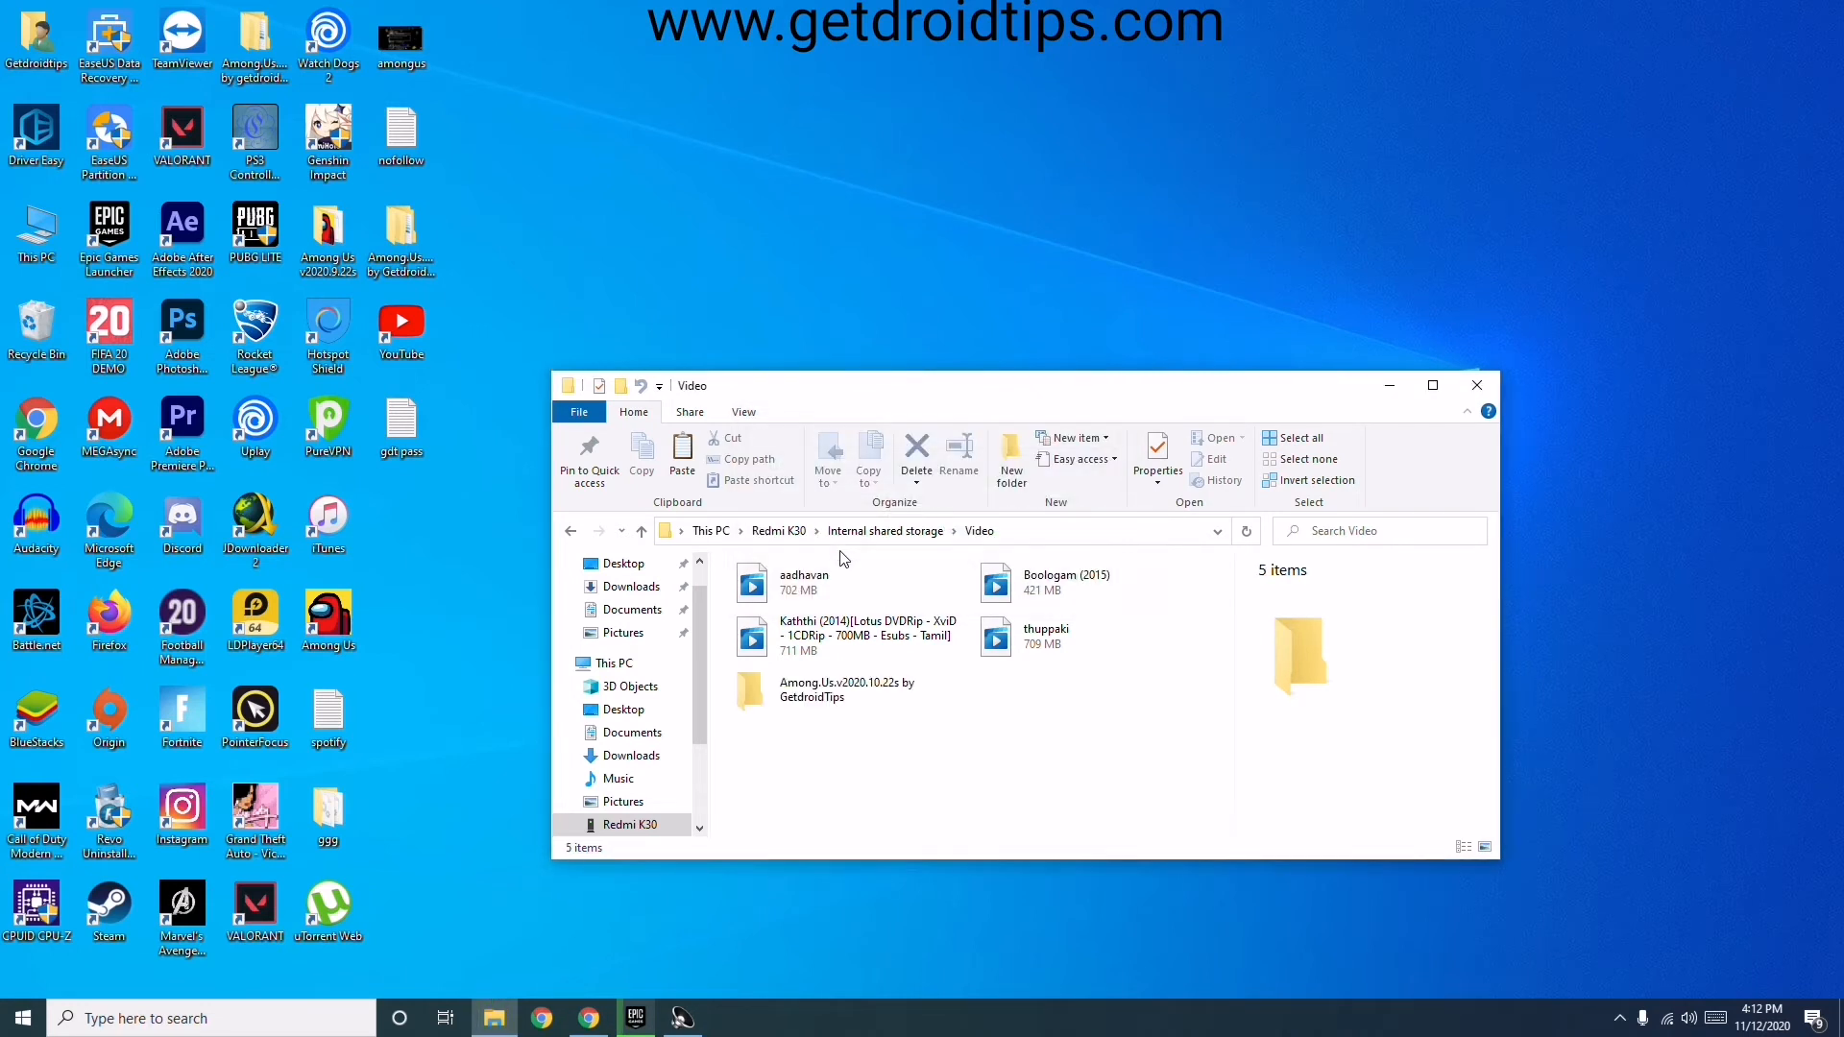
click(1431, 384)
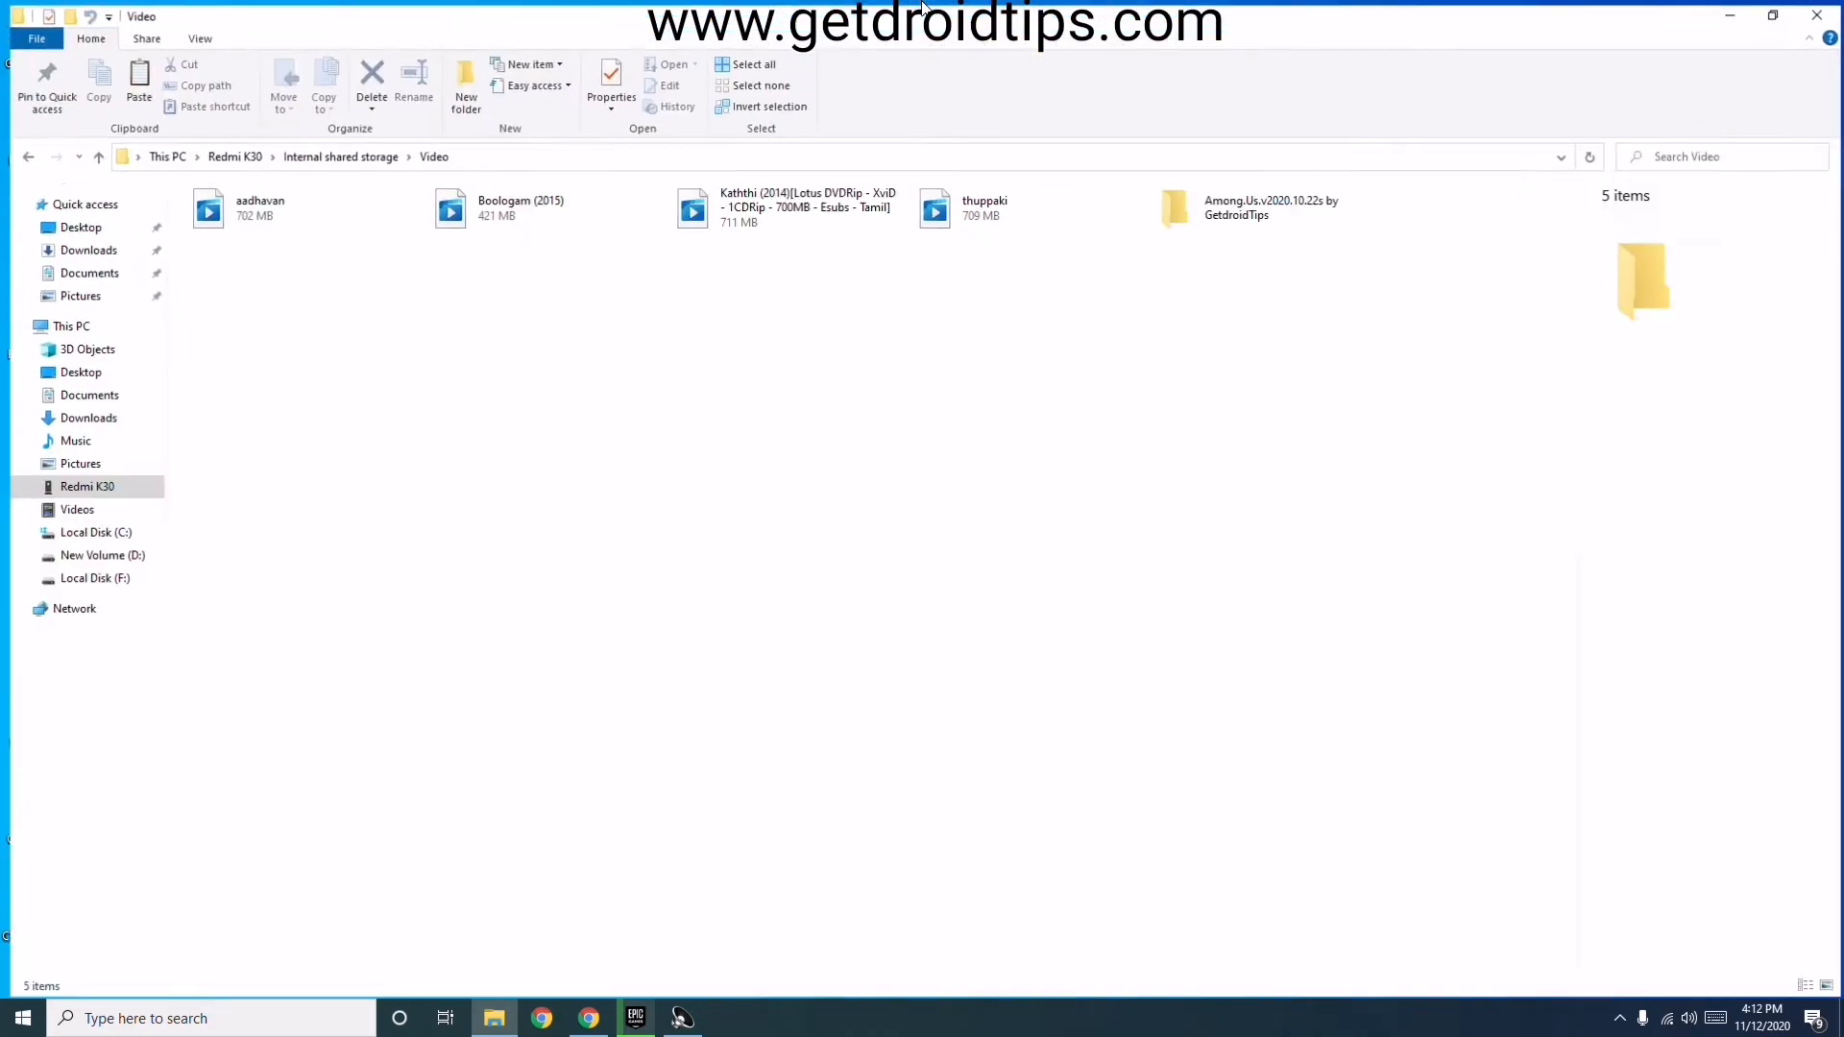
click(1268, 203)
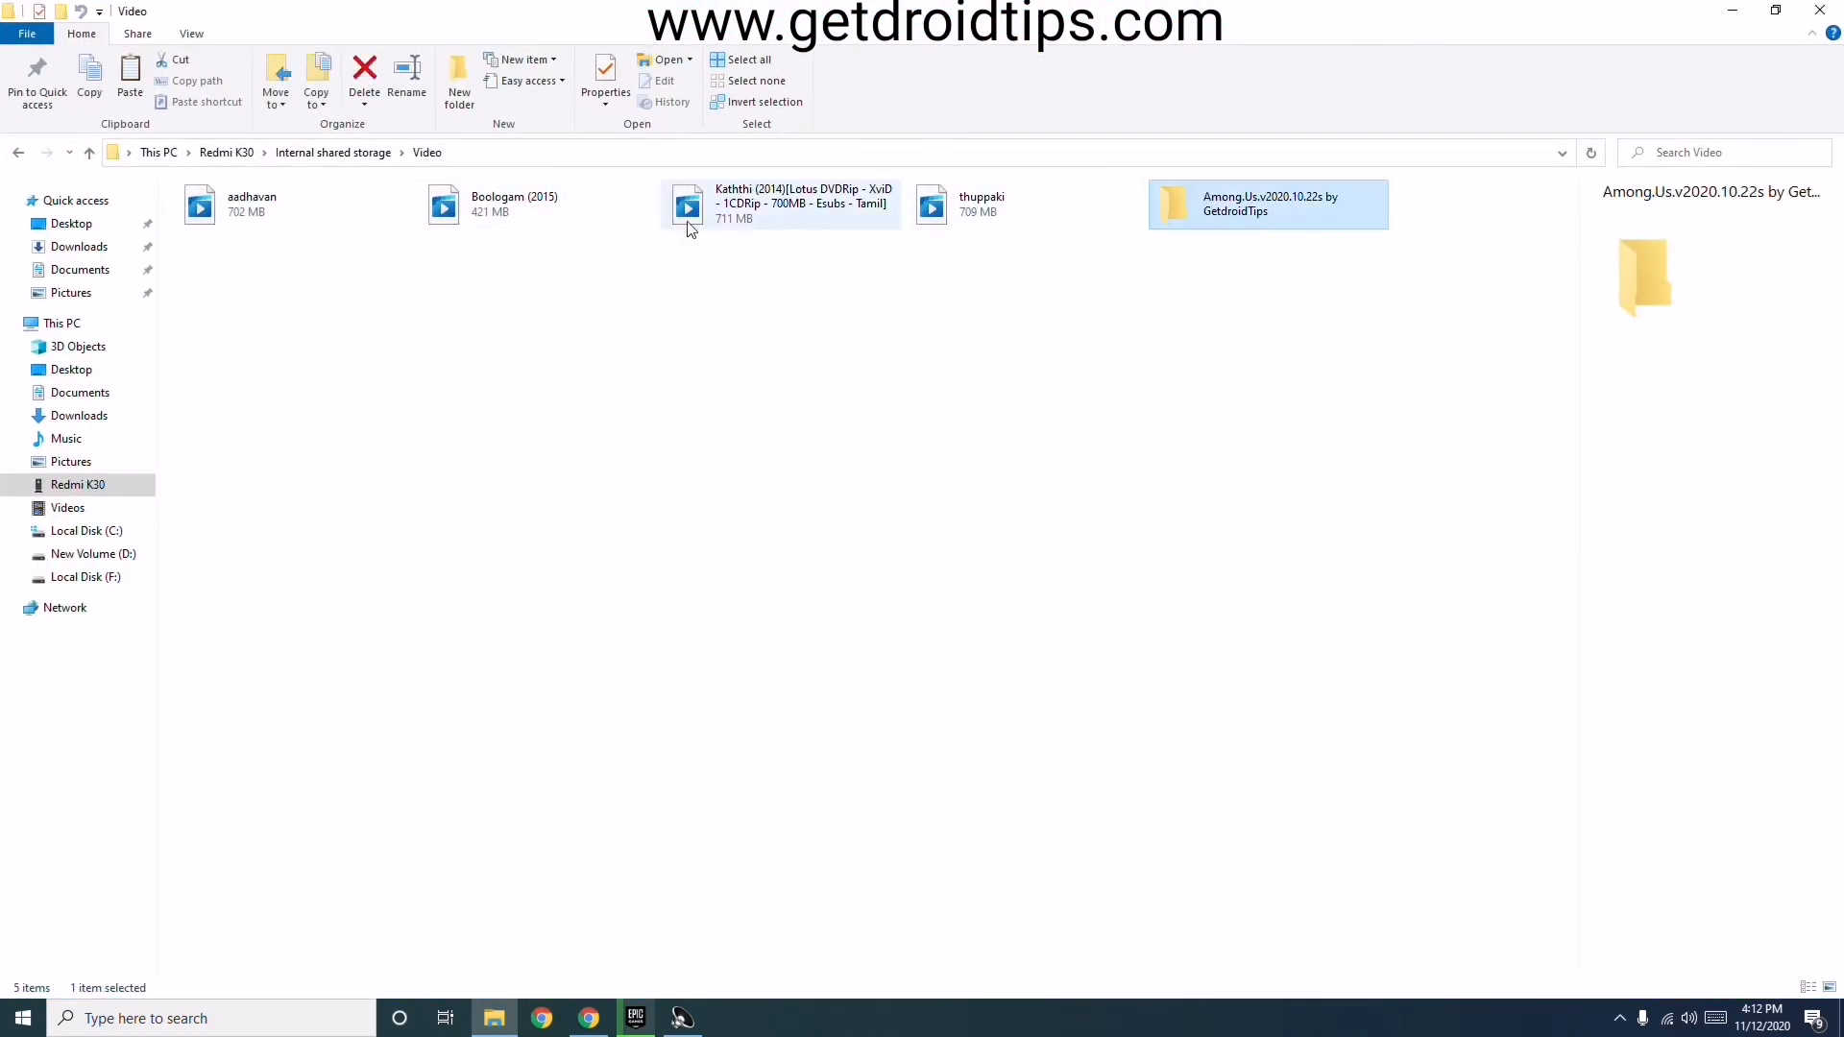